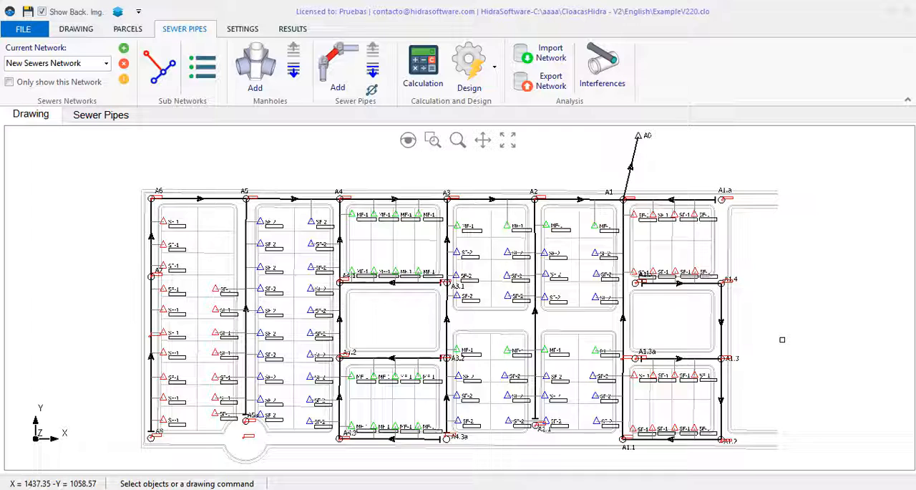
Switch from the network drawing to the Manholes and Sewer Pipes tables view
{"action": "left_click", "coordinate": [100, 114]}
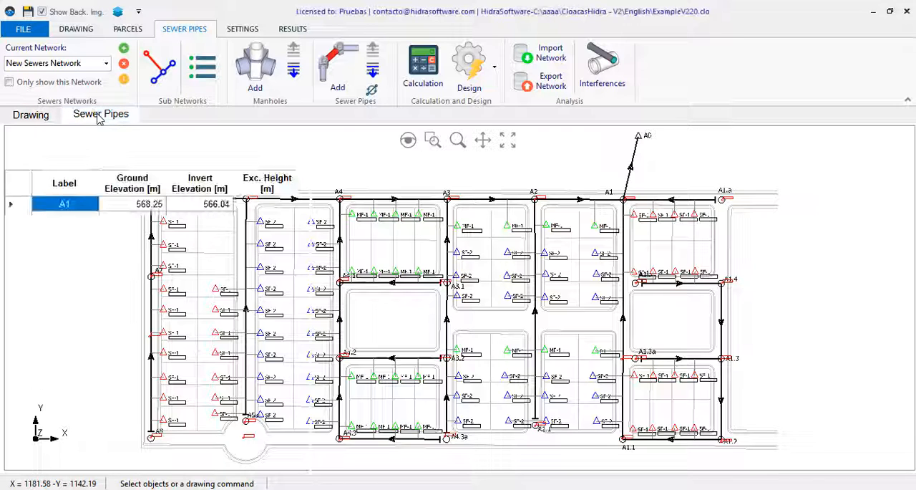
{"action": "left_click", "coordinate": [100, 114]}
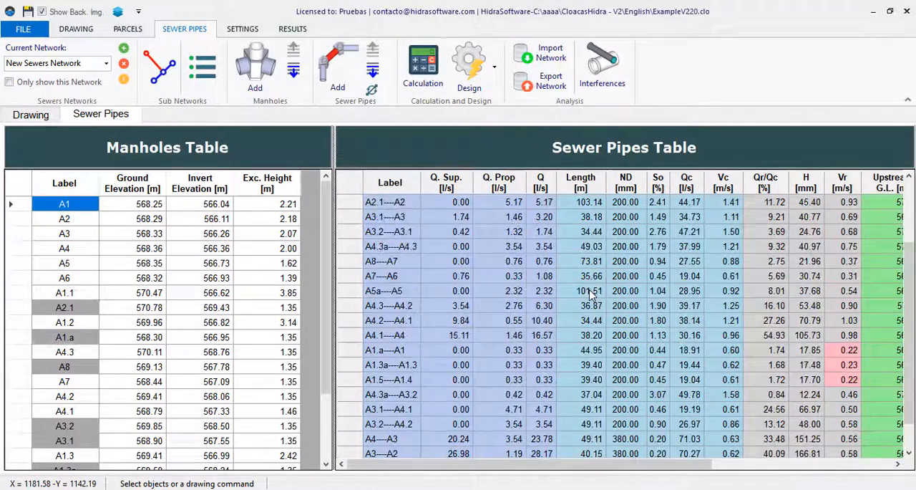
{"action": "left_click", "coordinate": [202, 66]}
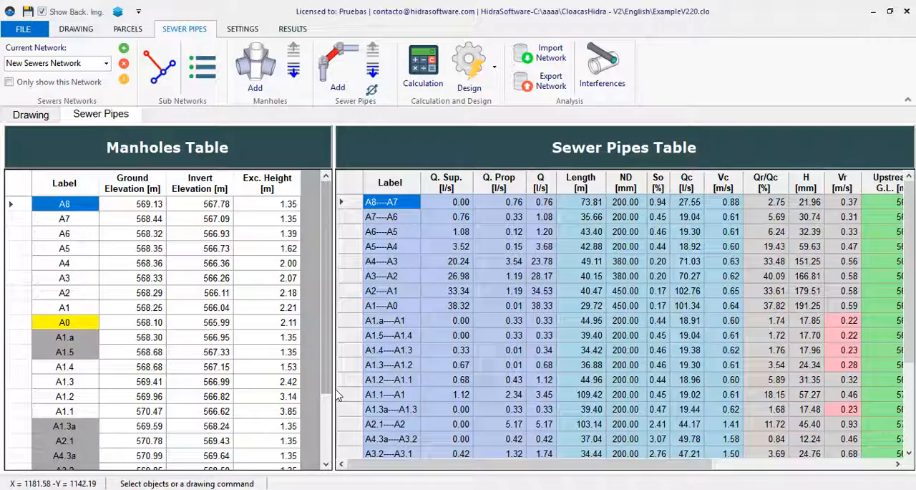
{"action": "scroll", "scroll_direction": "down", "scroll_amount": 3}
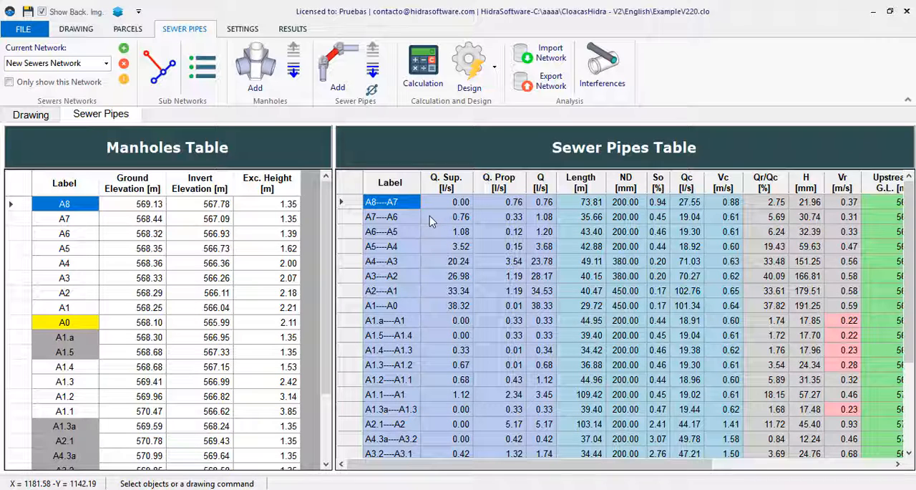
{"action": "mouse_move", "coordinate": [392, 141]}
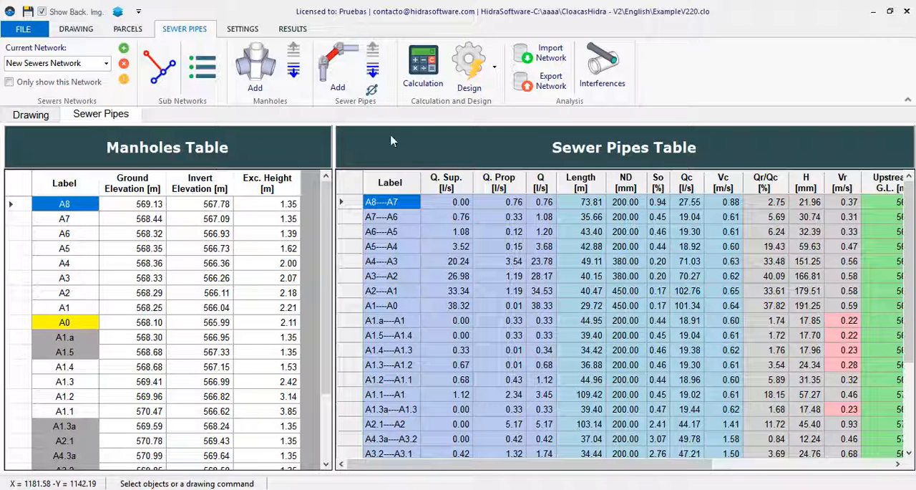
Open Tables Manager from Settings and review the Sewer Pipes and Manholes column setups
{"action": "left_click", "coordinate": [242, 29]}
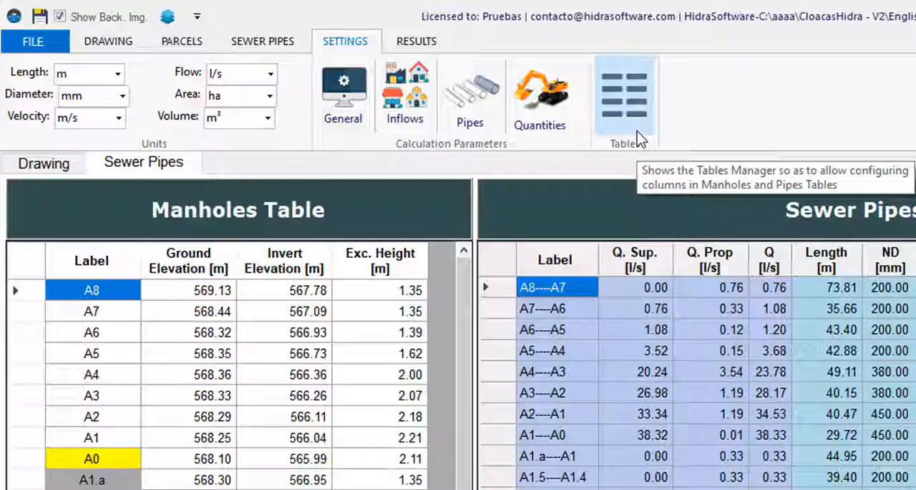
{"action": "left_click", "coordinate": [624, 93]}
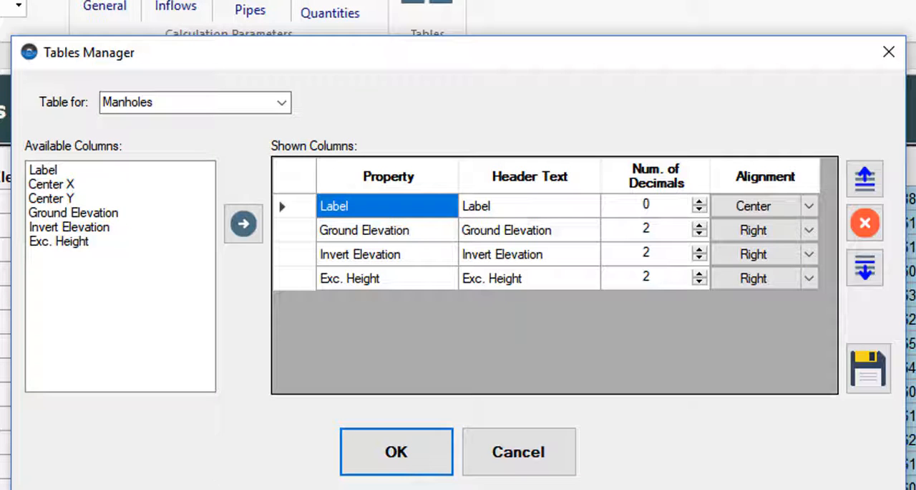
{"action": "left_click", "coordinate": [281, 102]}
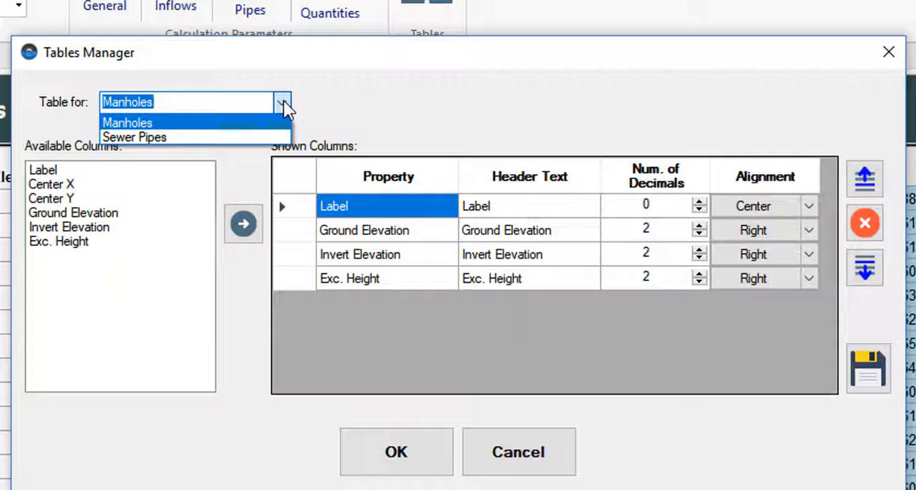
{"action": "mouse_move", "coordinate": [135, 137]}
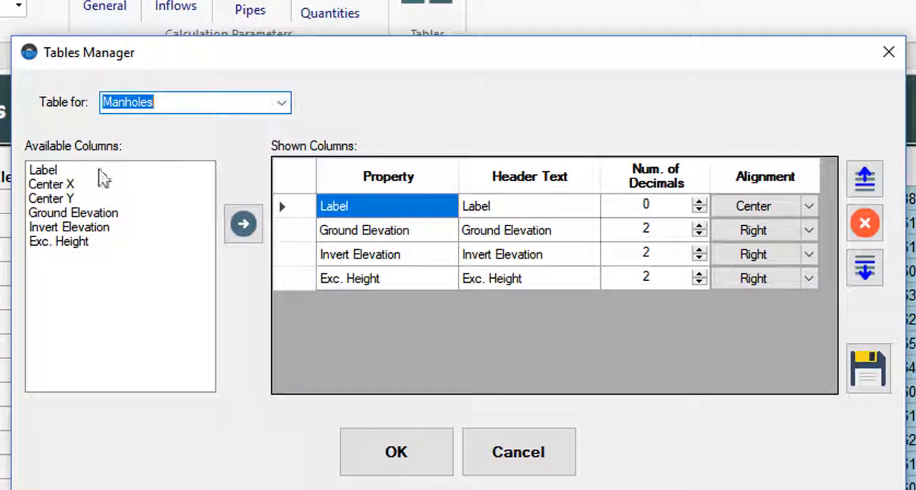
{"action": "mouse_move", "coordinate": [29, 221]}
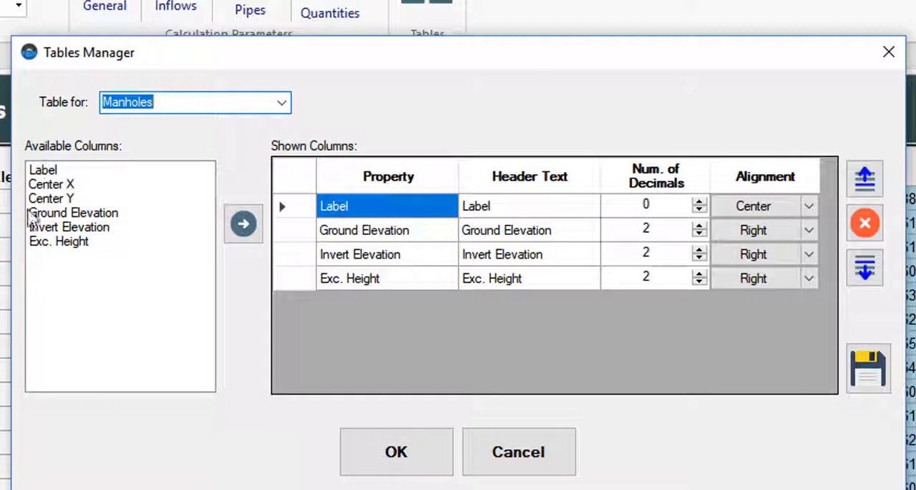
{"action": "left_click", "coordinate": [281, 102]}
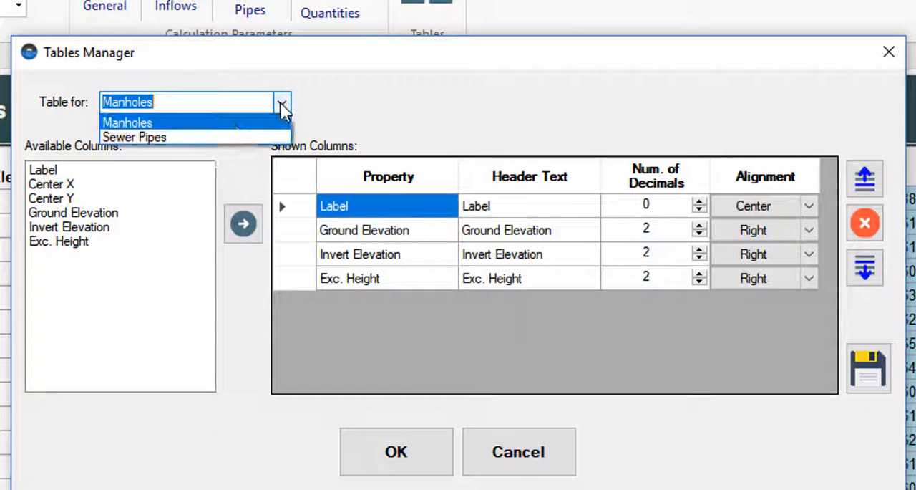
{"action": "left_click", "coordinate": [134, 137]}
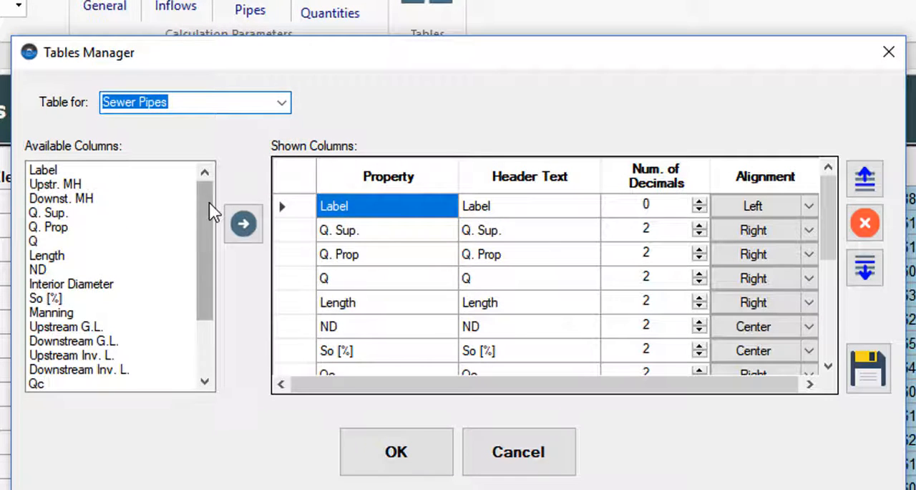
{"action": "scroll", "scroll_direction": "down", "scroll_amount": 3}
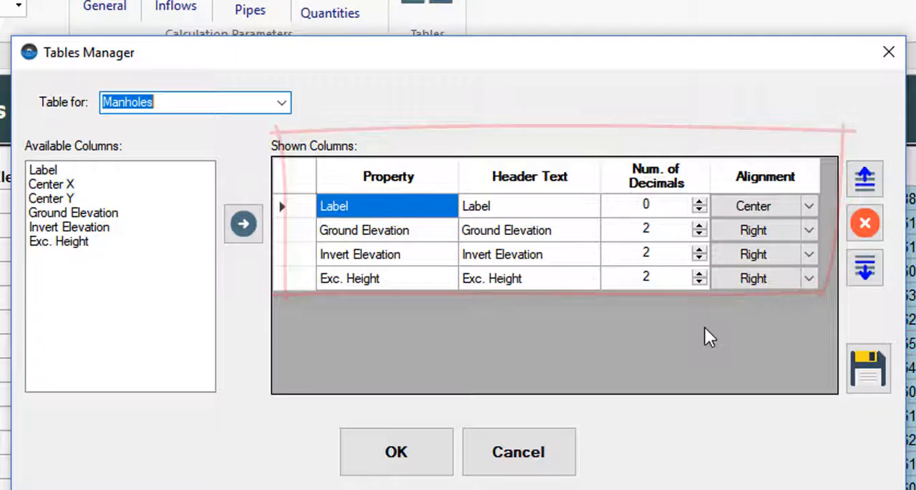
Rename the manholes Label column header to 'Name'
{"action": "left_click", "coordinate": [513, 207]}
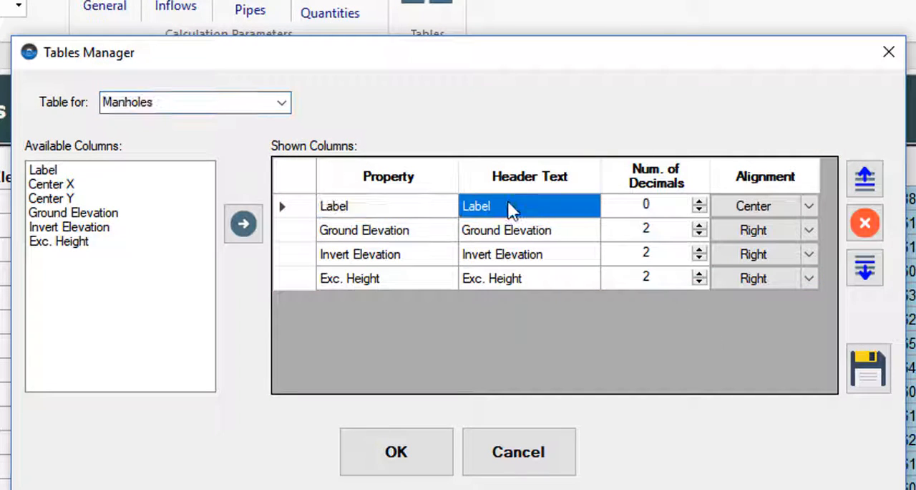
{"action": "type", "text": "Name"}
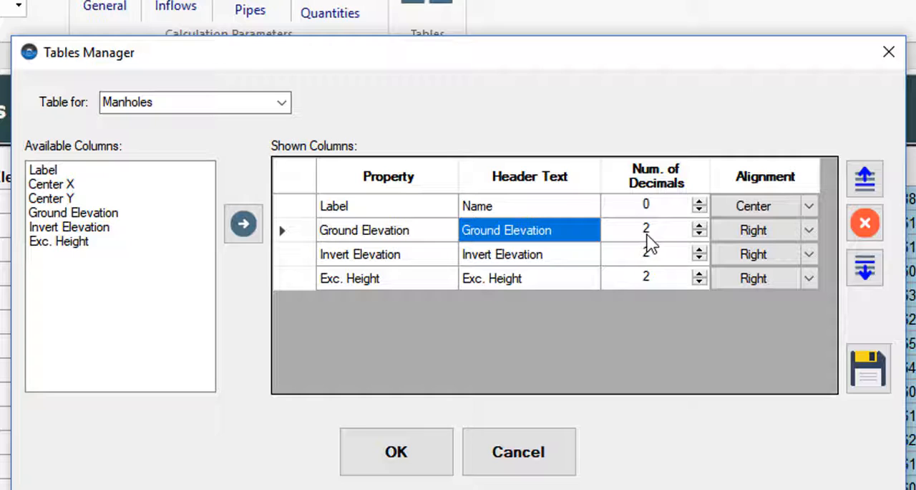
Set Ground Elevation to 3 decimals with Center alignment
{"action": "left_click", "coordinate": [651, 229]}
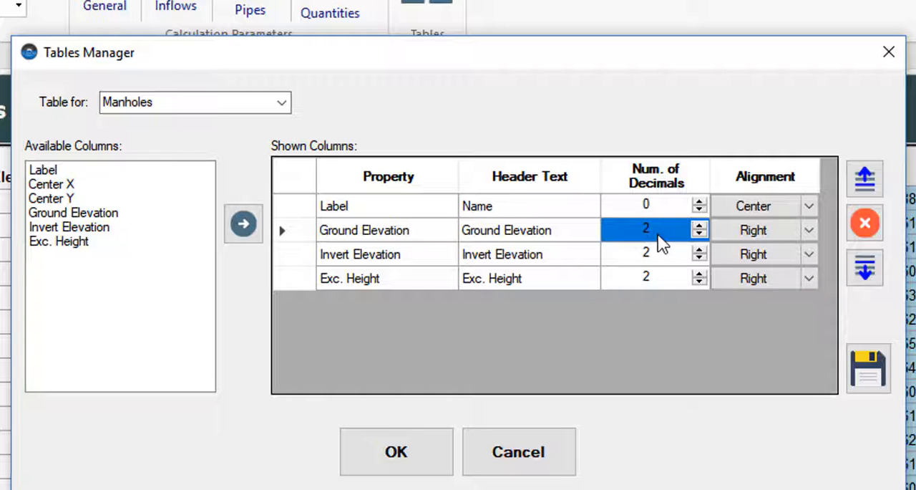
{"action": "left_click", "coordinate": [759, 229]}
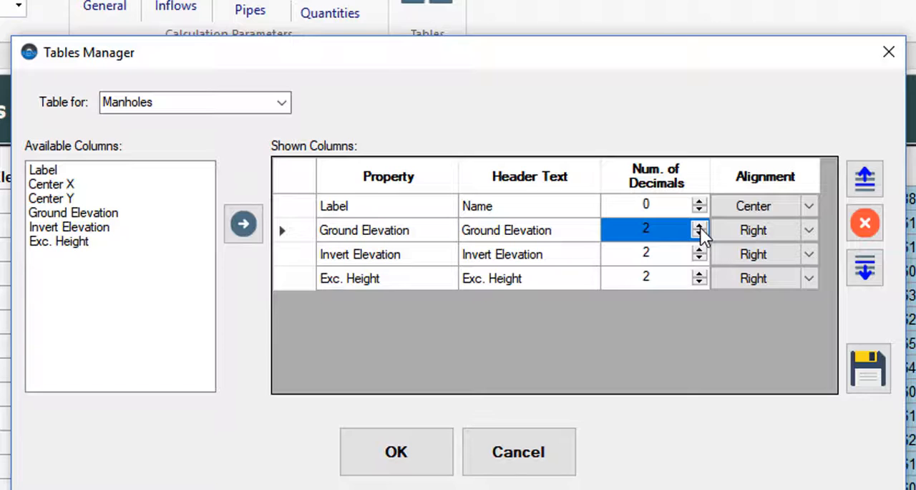
{"action": "left_click", "coordinate": [699, 227]}
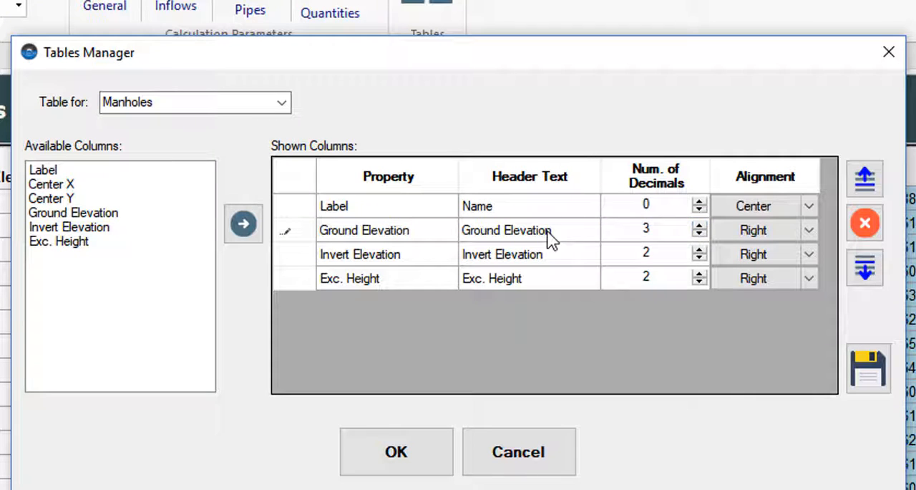
{"action": "left_click", "coordinate": [507, 229]}
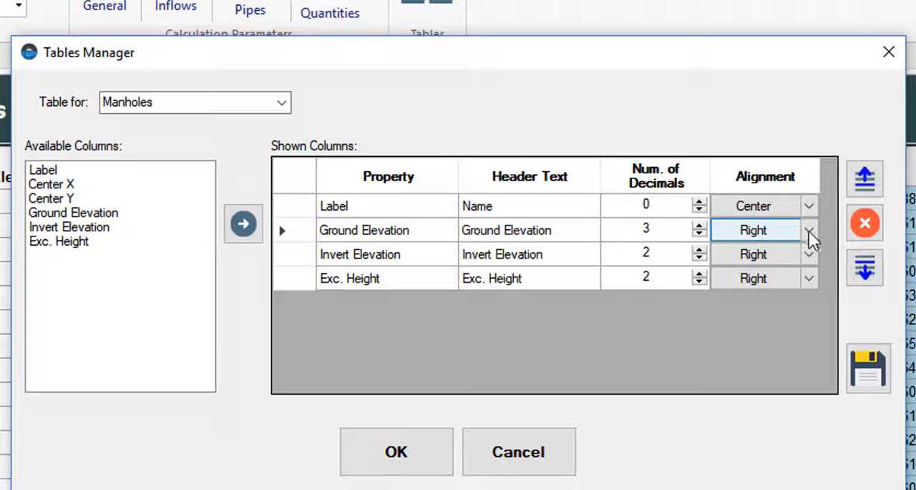
{"action": "left_click", "coordinate": [809, 229]}
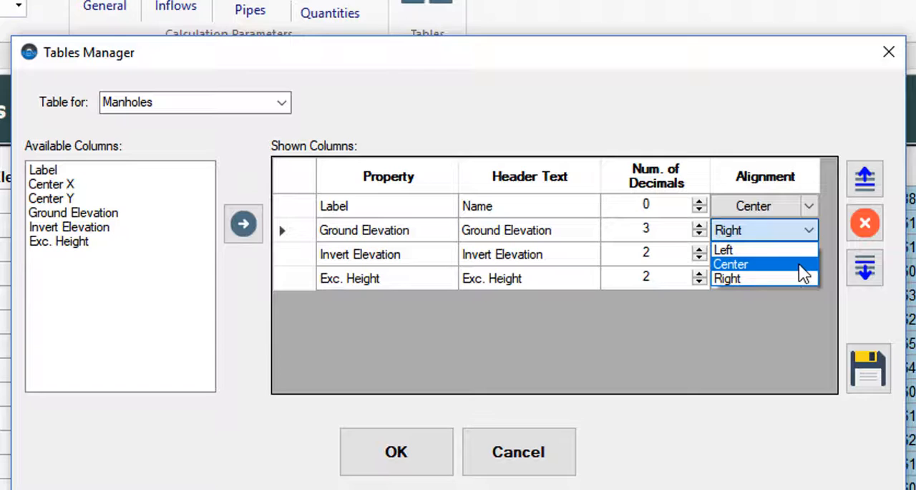
{"action": "left_click", "coordinate": [730, 263]}
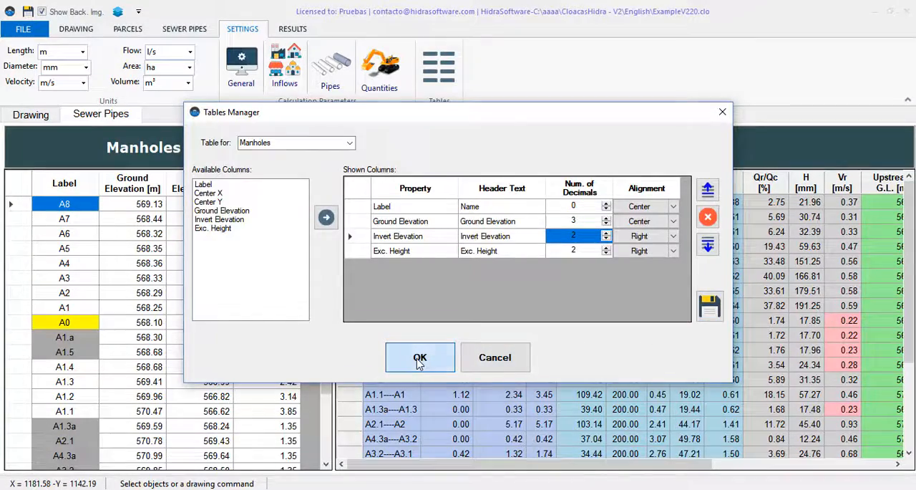
Apply the manholes column changes and reopen Tables Manager for Sewer Pipes
{"action": "left_click", "coordinate": [421, 358]}
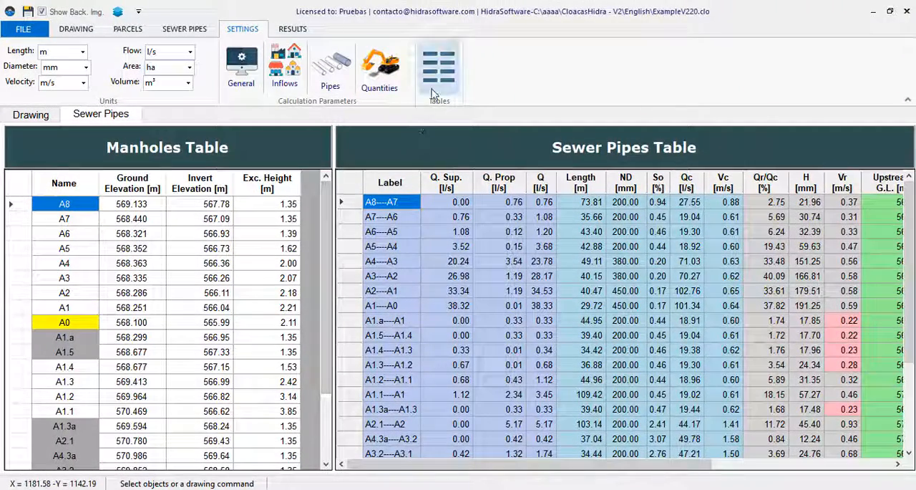
{"action": "mouse_move", "coordinate": [439, 69]}
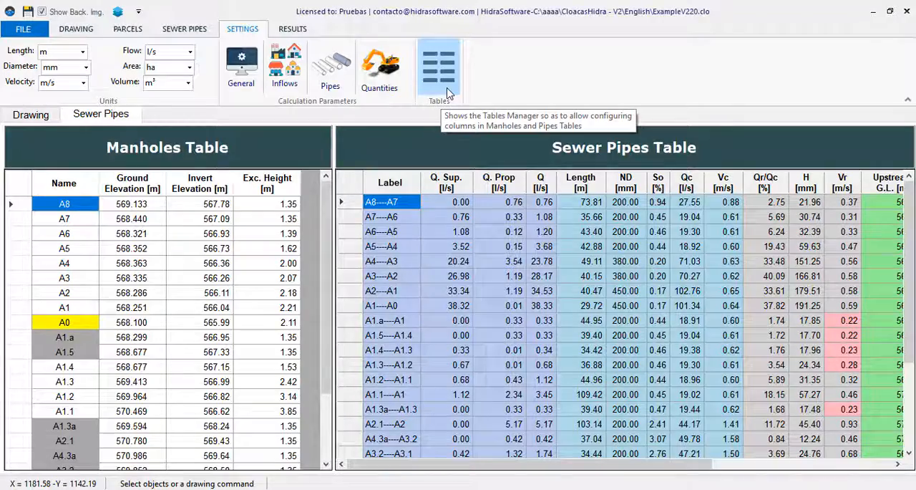
{"action": "left_click", "coordinate": [439, 69]}
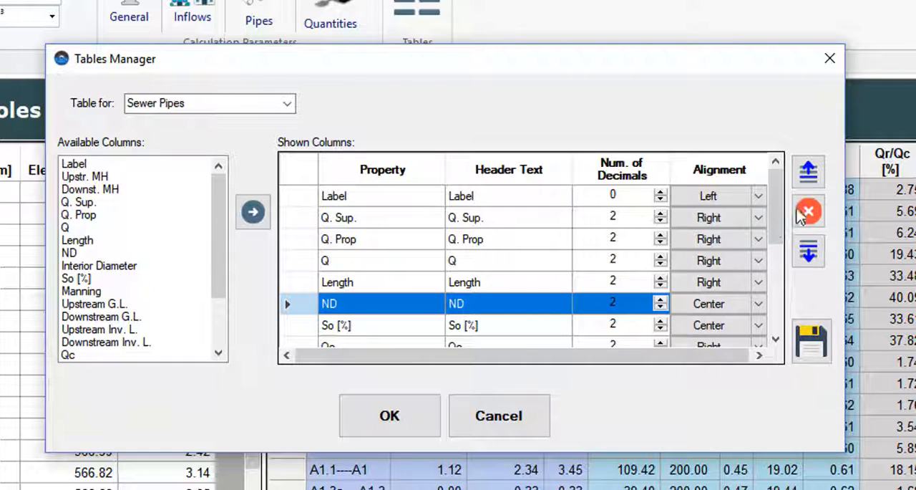
{"action": "mouse_move", "coordinate": [830, 199]}
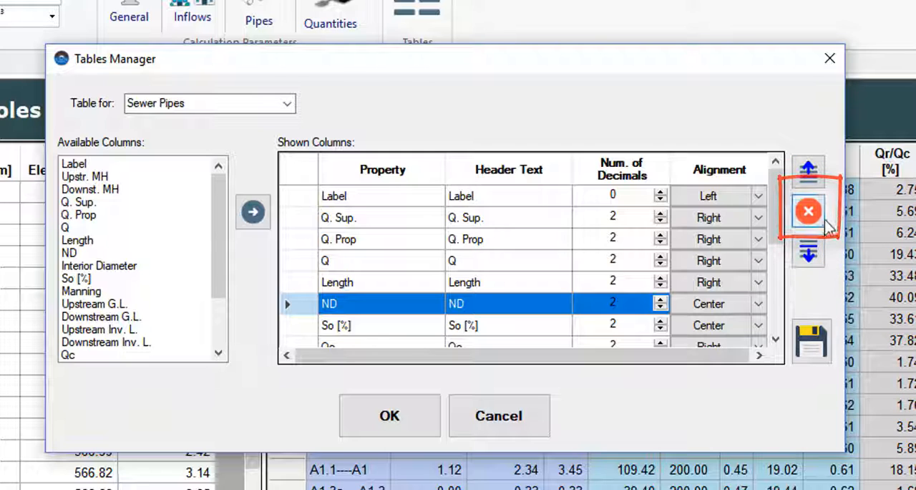
Move ND and Length up to follow Label and save the column layout
{"action": "left_click", "coordinate": [807, 171]}
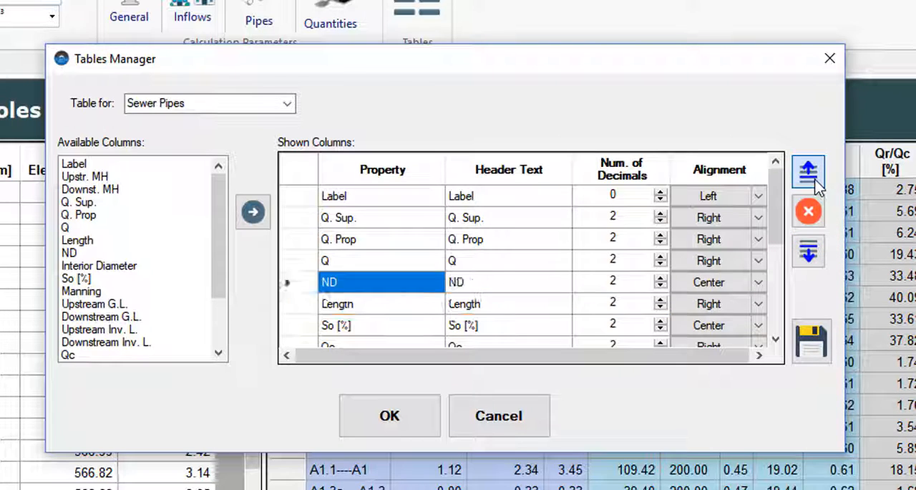
{"action": "left_click", "coordinate": [808, 172]}
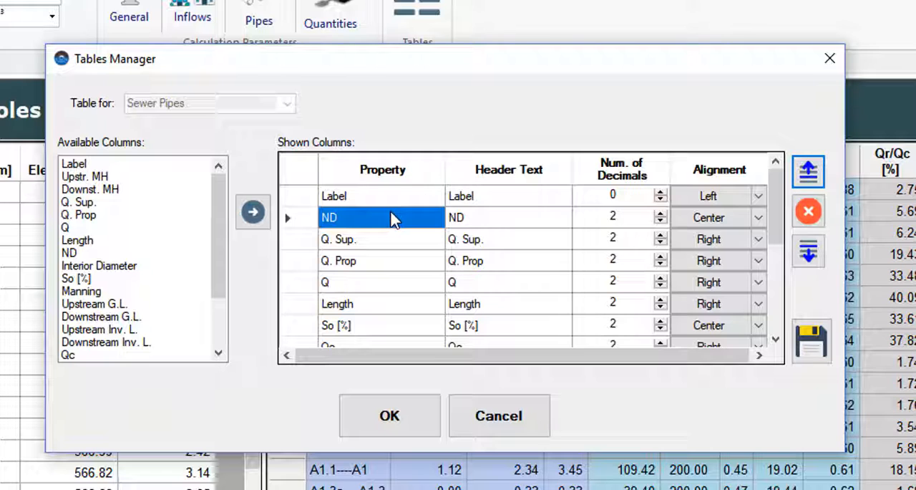
{"action": "left_click", "coordinate": [338, 303]}
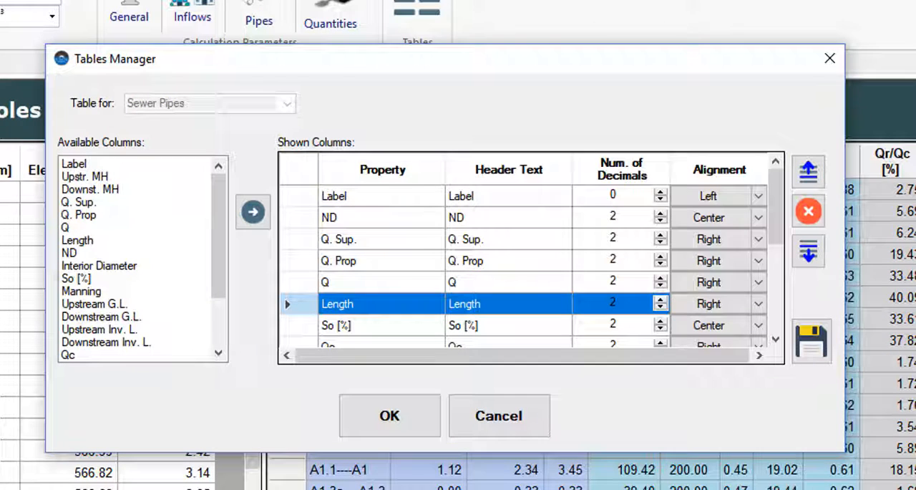
{"action": "left_click", "coordinate": [807, 172]}
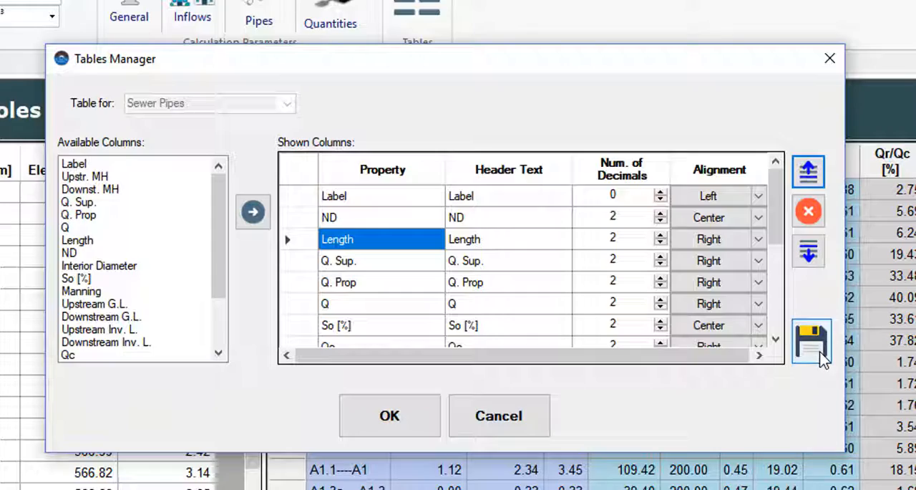
{"action": "left_click", "coordinate": [390, 415]}
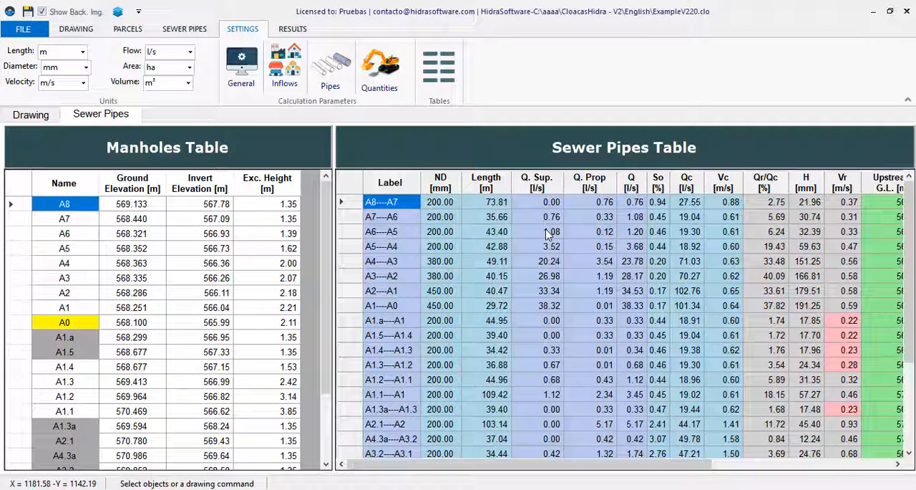
{"action": "left_click", "coordinate": [292, 28]}
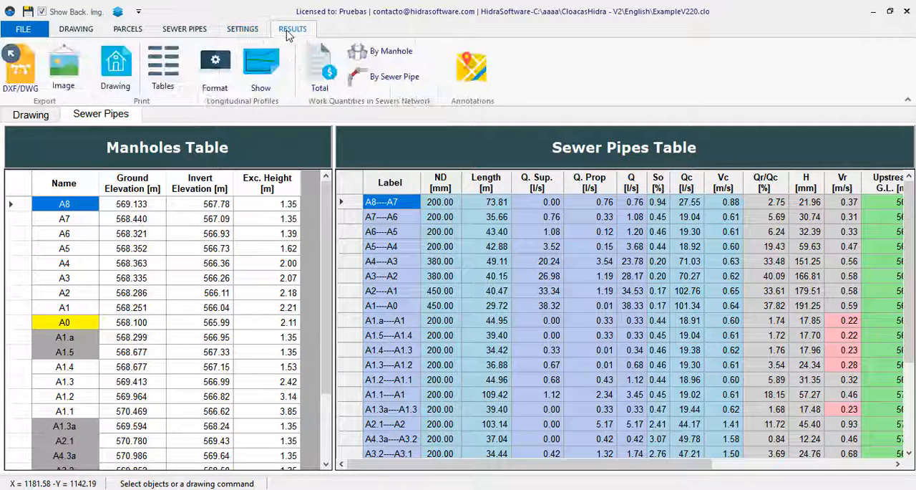
{"action": "left_click", "coordinate": [163, 69]}
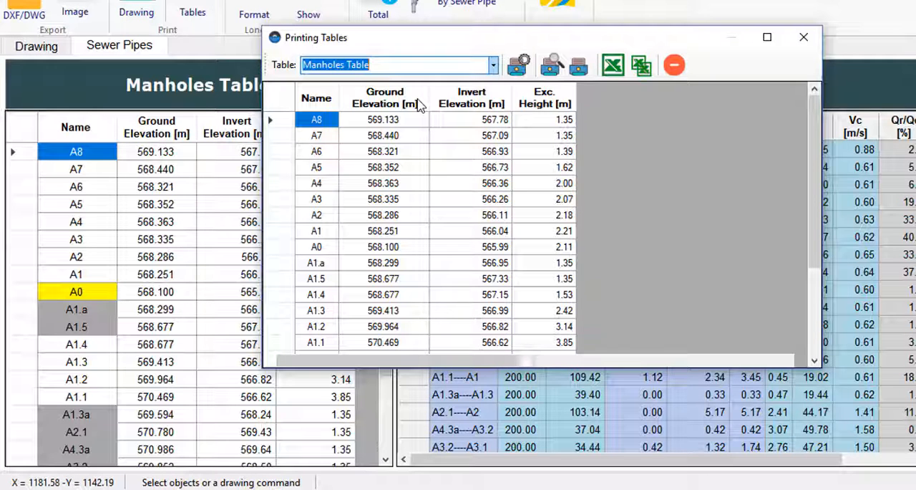
{"action": "left_click", "coordinate": [493, 65]}
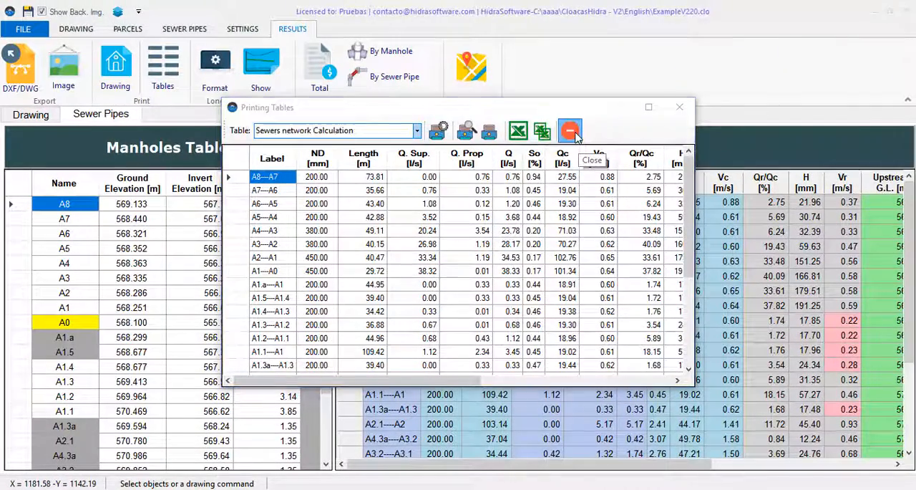
{"action": "left_click", "coordinate": [570, 130]}
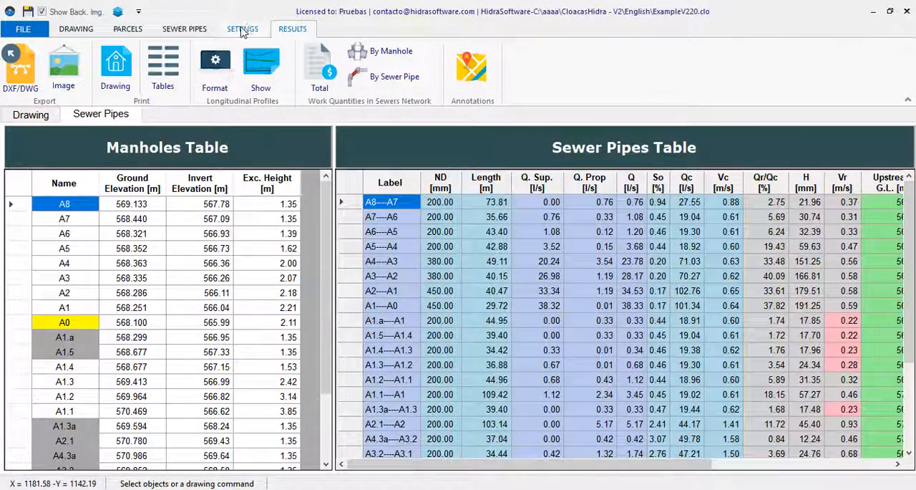
Change the Diameter units from mm to cm on the Settings tab
{"action": "left_click", "coordinate": [244, 29]}
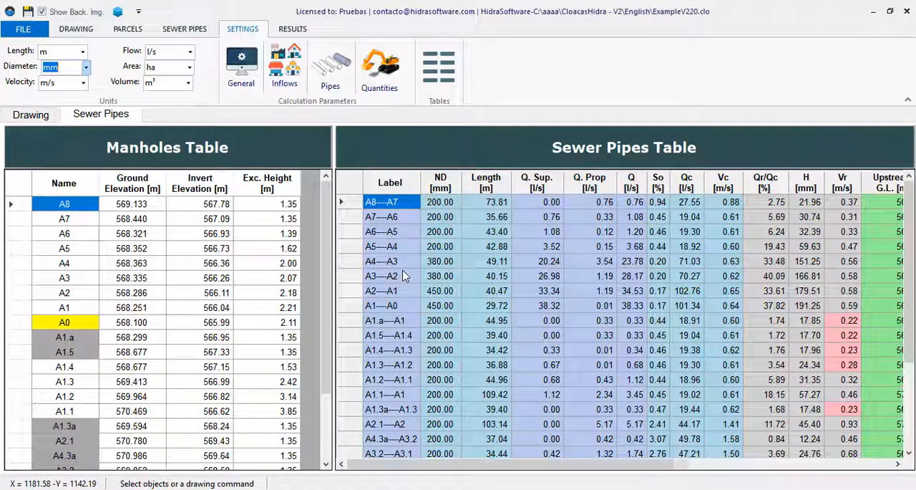
{"action": "left_click", "coordinate": [84, 66]}
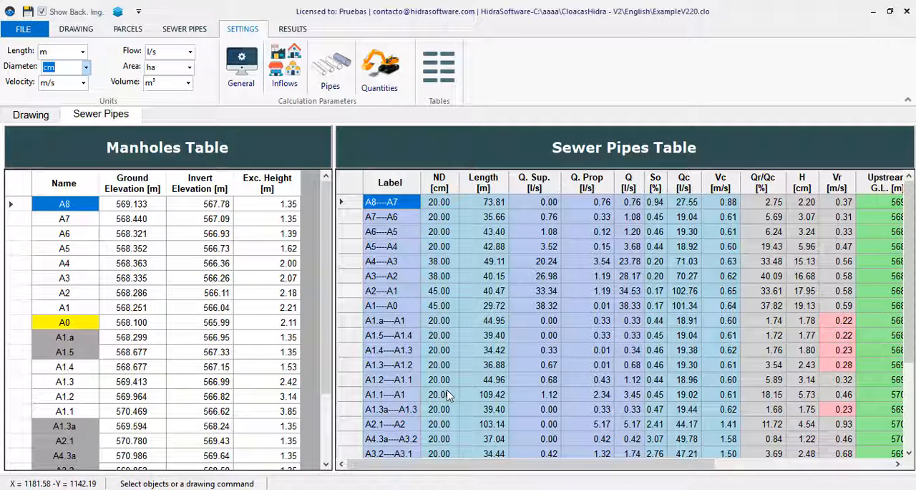
{"action": "mouse_move", "coordinate": [424, 226]}
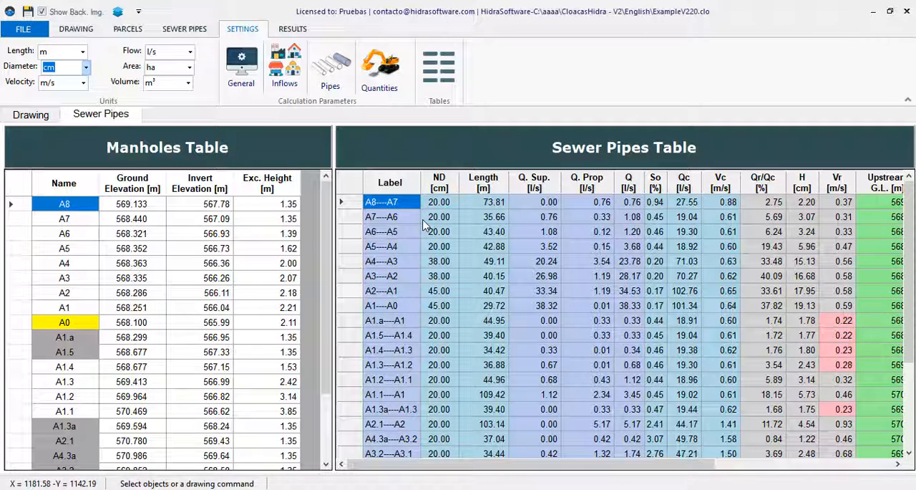
{"action": "mouse_move", "coordinate": [247, 344]}
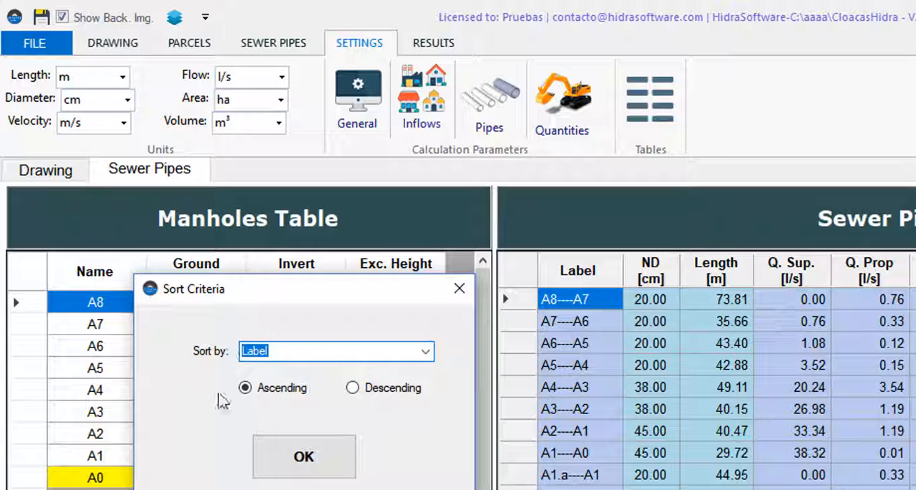
{"action": "mouse_move", "coordinate": [424, 423]}
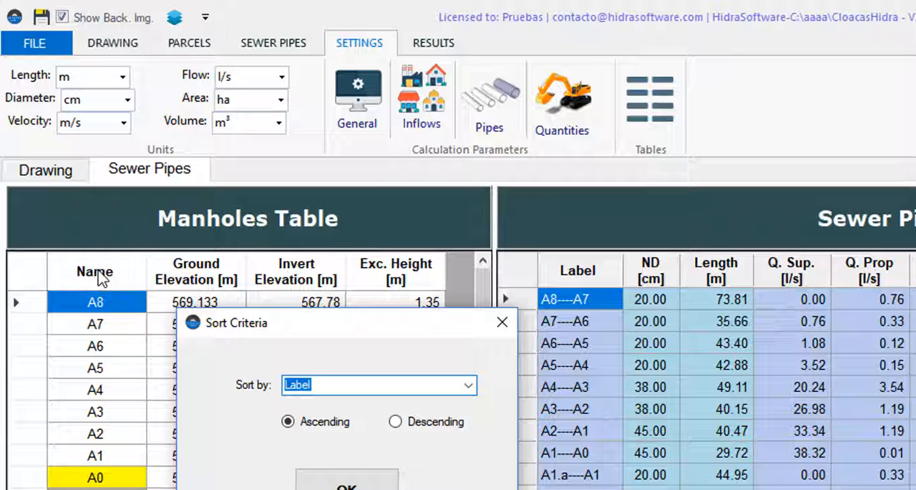
Set the manholes Sort Criteria to Ground Elevation, Ascending, and apply it
{"action": "left_click", "coordinate": [346, 485]}
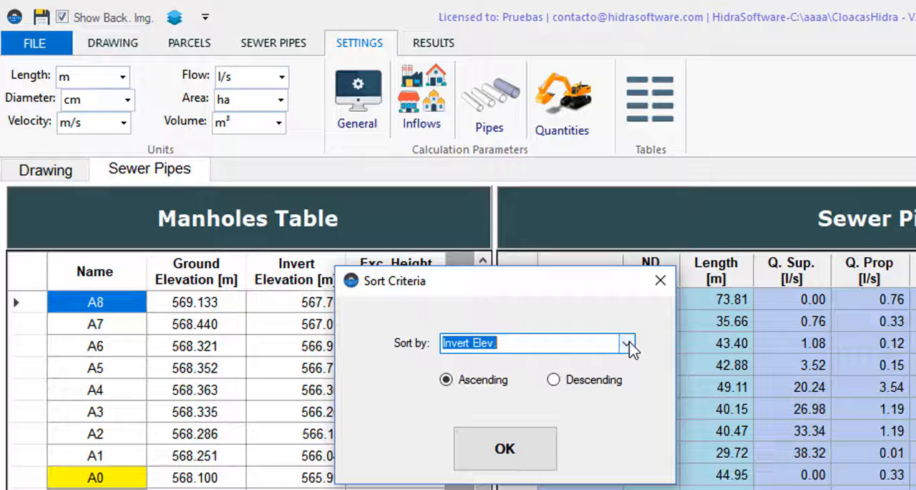
{"action": "left_click", "coordinate": [627, 343]}
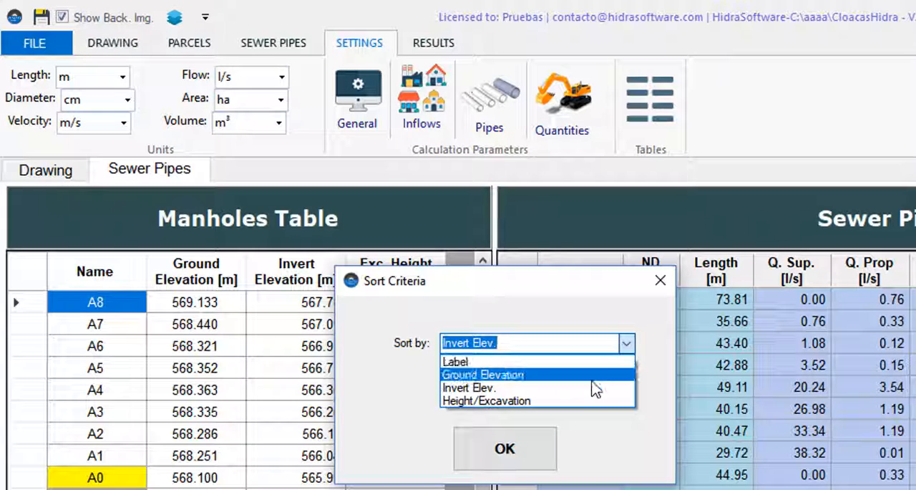
{"action": "left_click", "coordinate": [483, 374]}
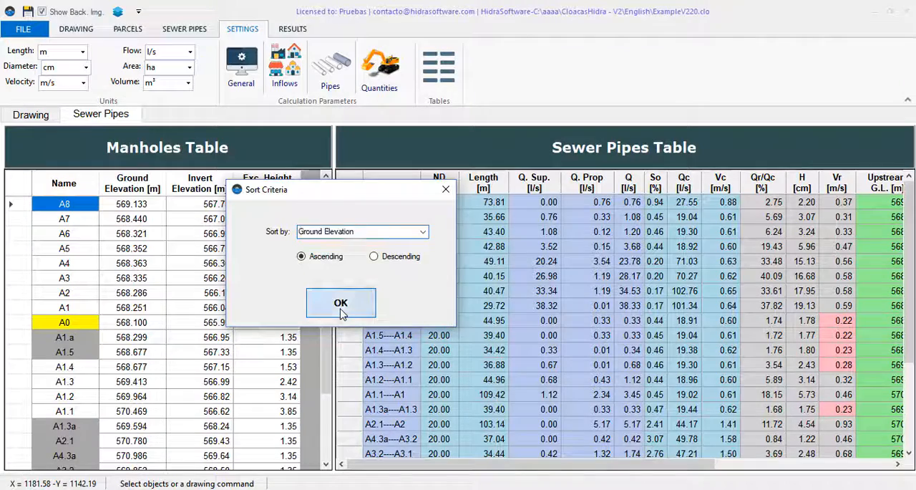
{"action": "left_click", "coordinate": [341, 303]}
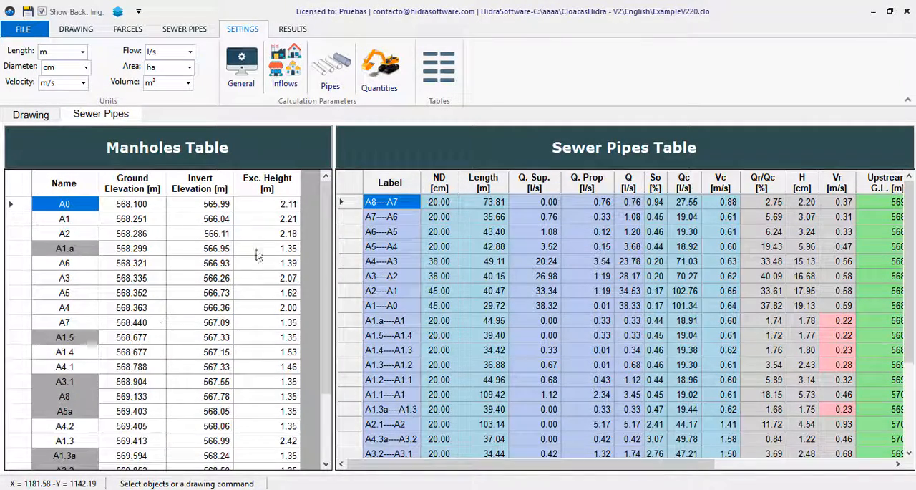
{"action": "mouse_move", "coordinate": [567, 189]}
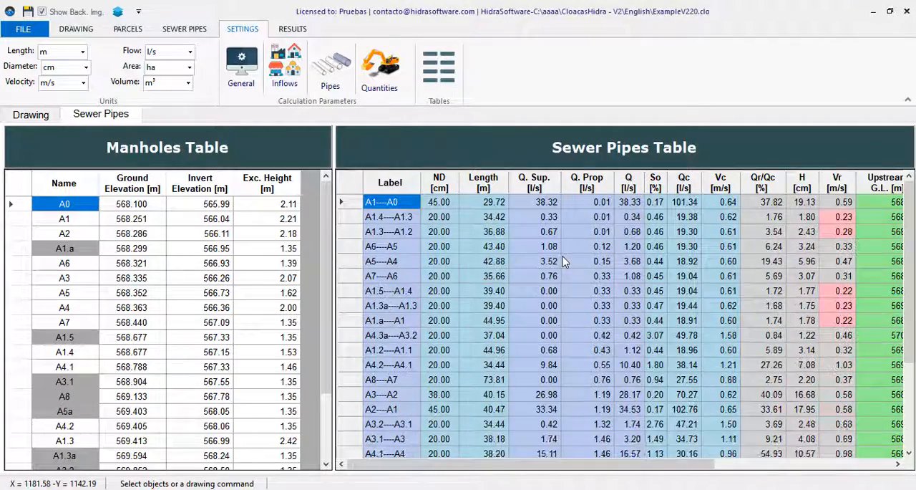
Scroll the Sewer Pipes Table to review rows reordered by ground elevation, A1---A0 first
{"action": "scroll", "scroll_direction": "down", "scroll_amount": 3}
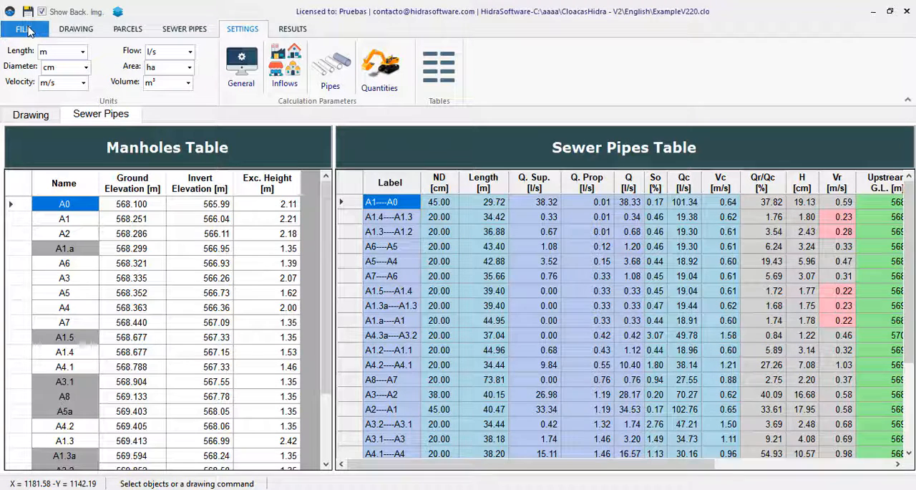
Save the current units and table options as defaults via File > Settings, then return to the tables
{"action": "left_click", "coordinate": [23, 29]}
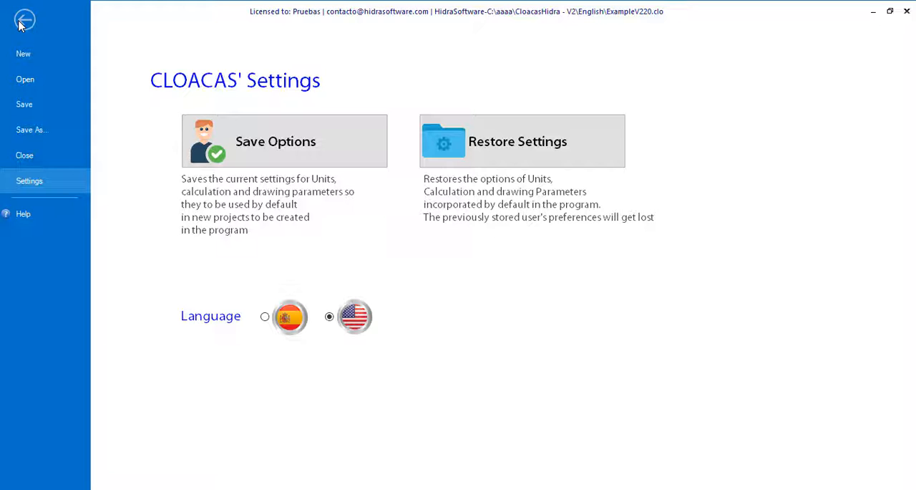
{"action": "left_click", "coordinate": [24, 20]}
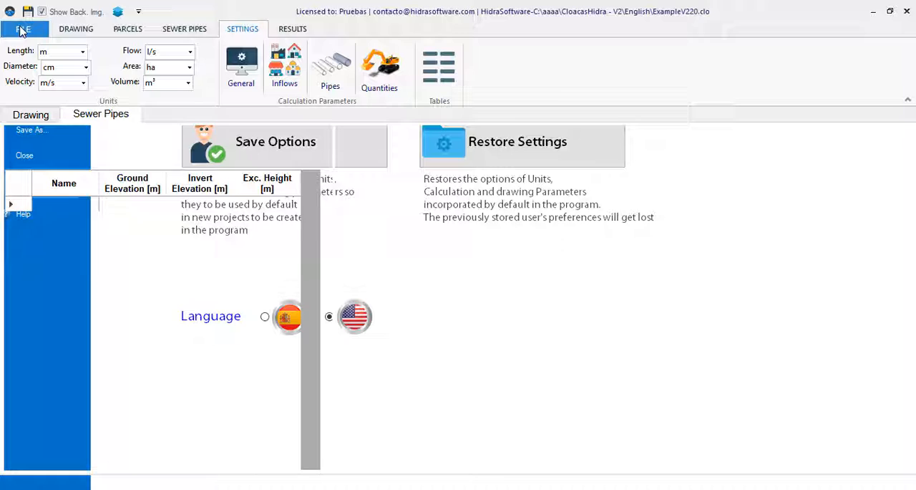
{"action": "left_click", "coordinate": [22, 28]}
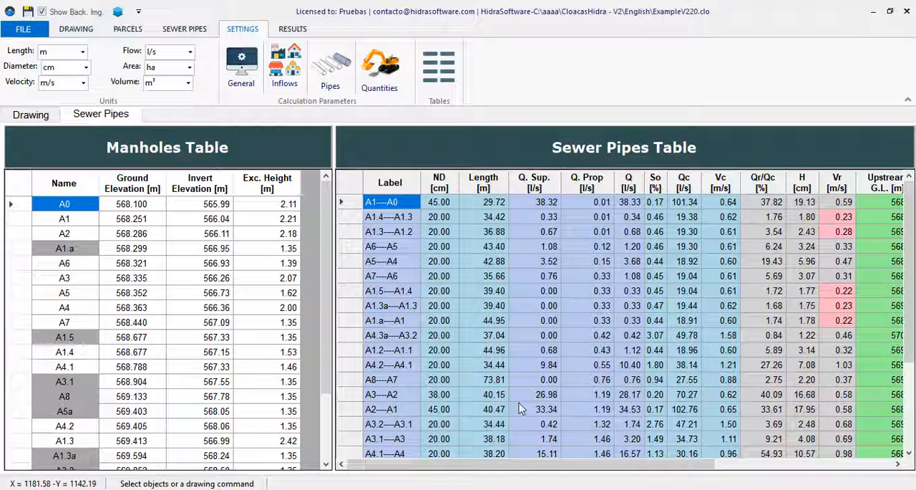
{"action": "mouse_move", "coordinate": [529, 404]}
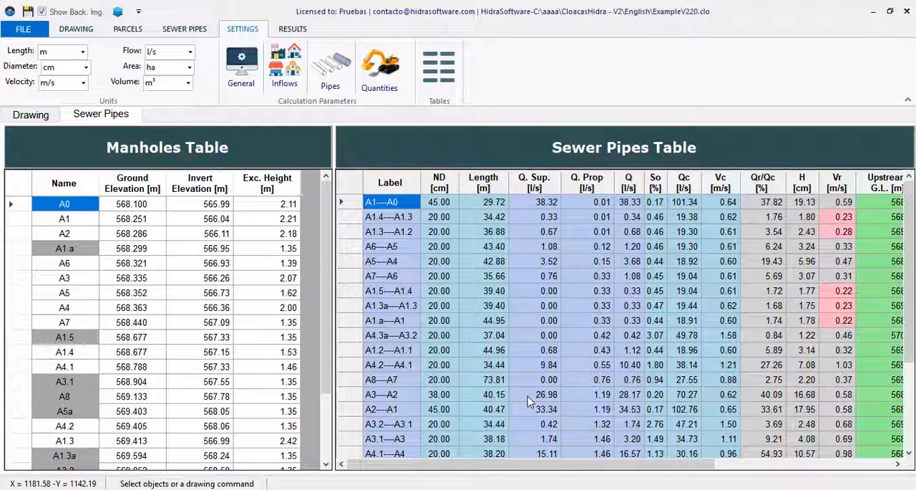